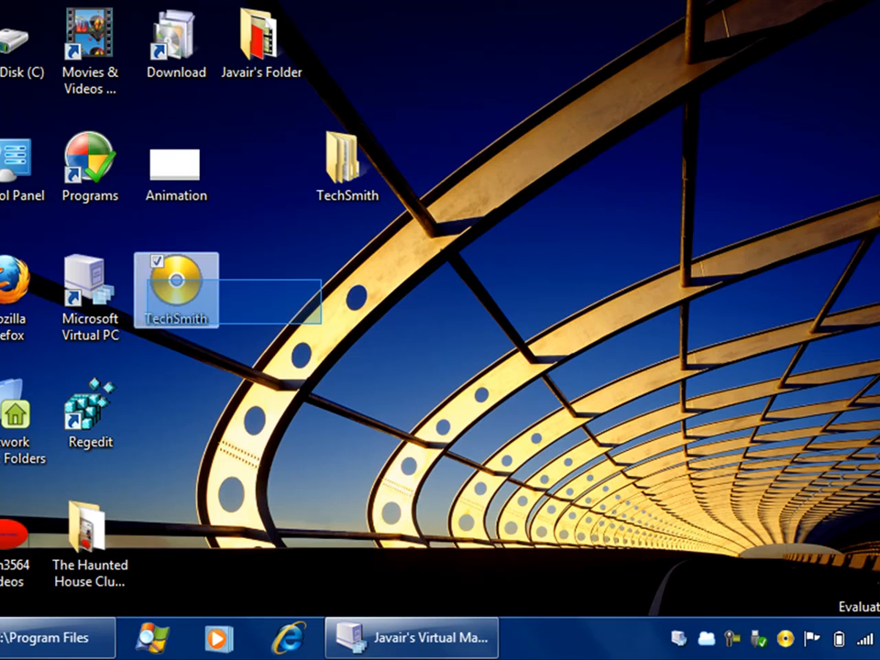
pyautogui.moveTo(230, 289)
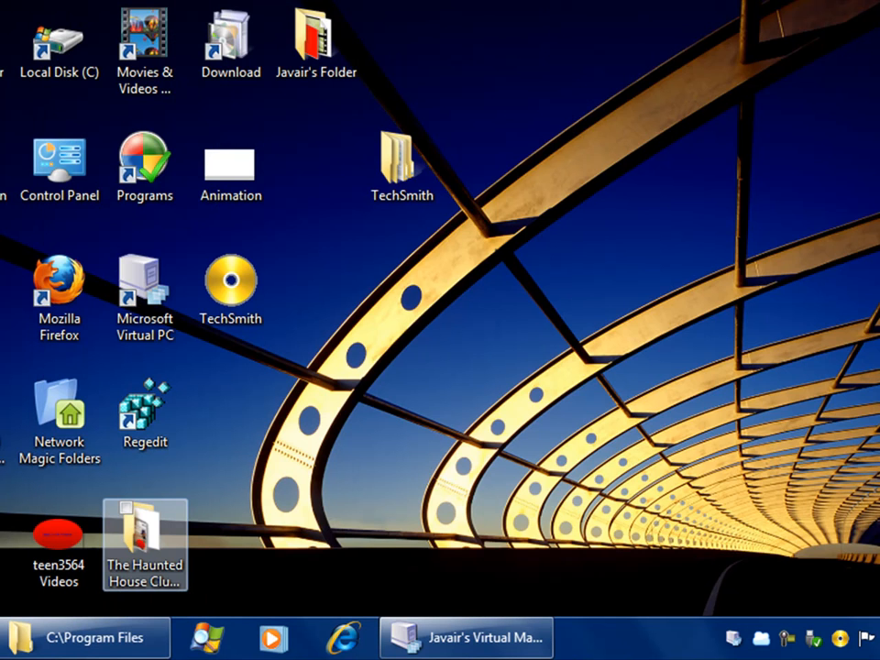
# - Restore the host's C:\Program Files Explorer window from the taskbar
pyautogui.click(82, 638)
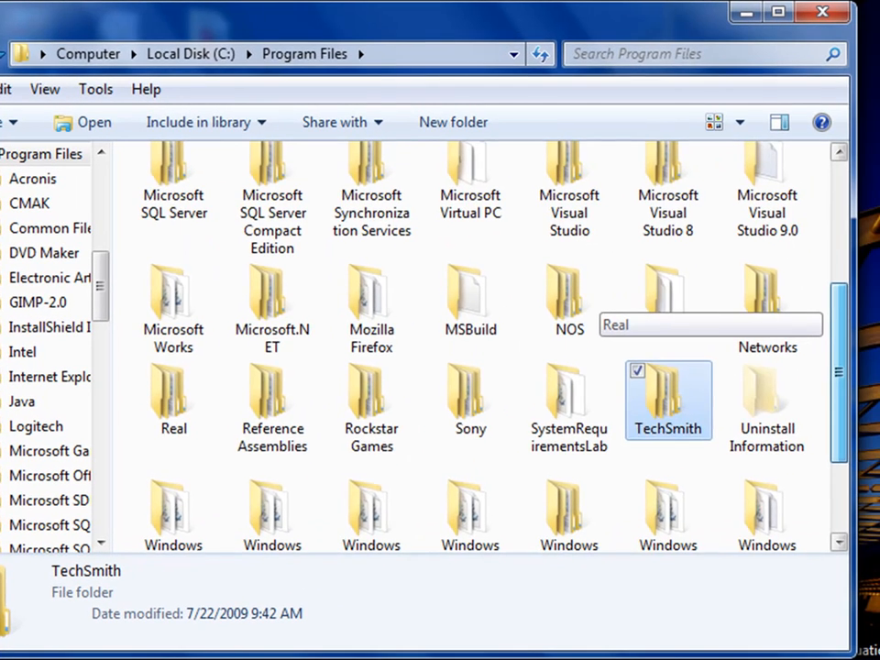
# - Browse into TechSmith\Camtasia Studio 6 to view its 103 files, then return to Program Files
pyautogui.scroll(-3)
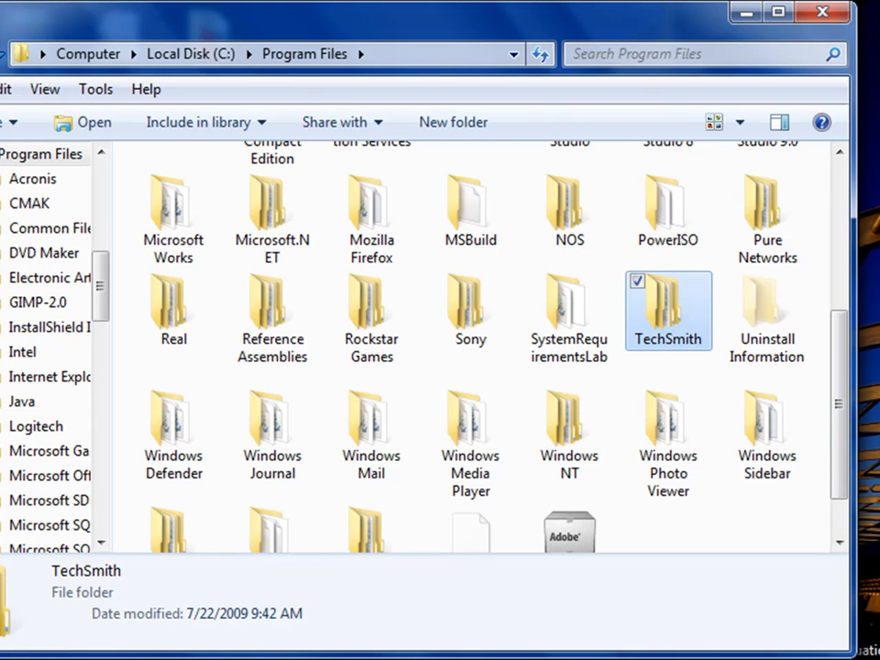
pyautogui.moveTo(668, 309)
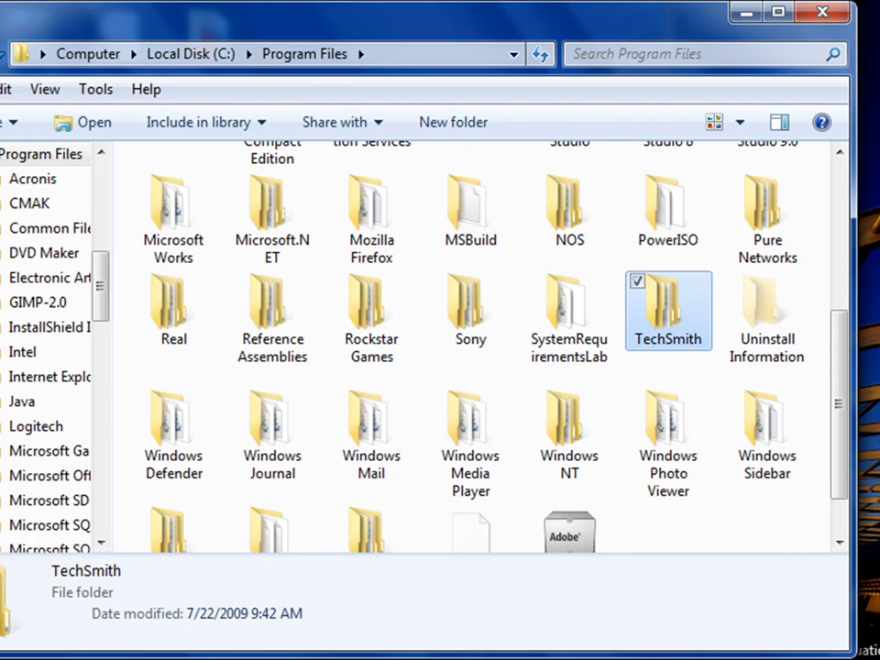
pyautogui.doubleClick(667, 310)
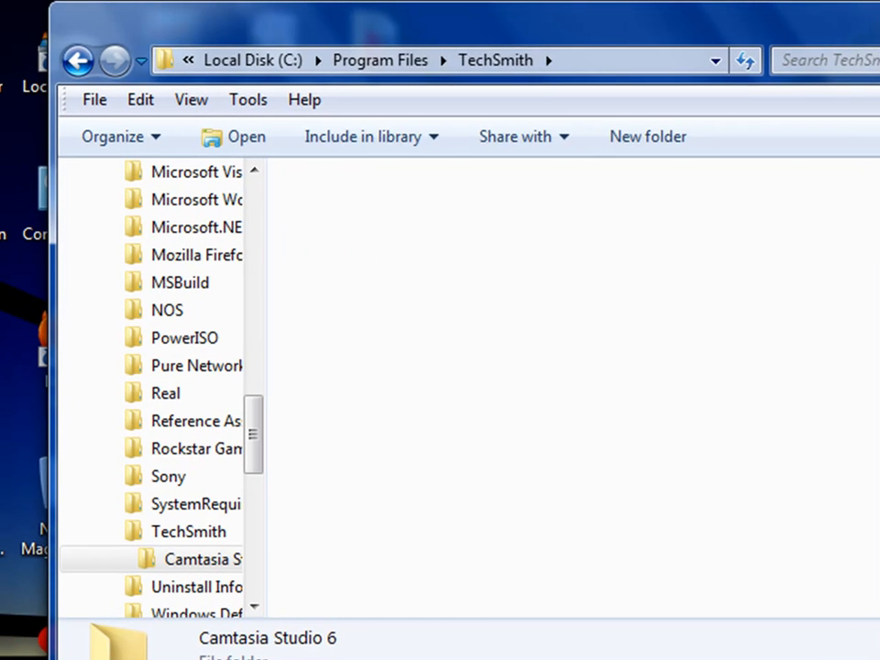
pyautogui.doubleClick(201, 559)
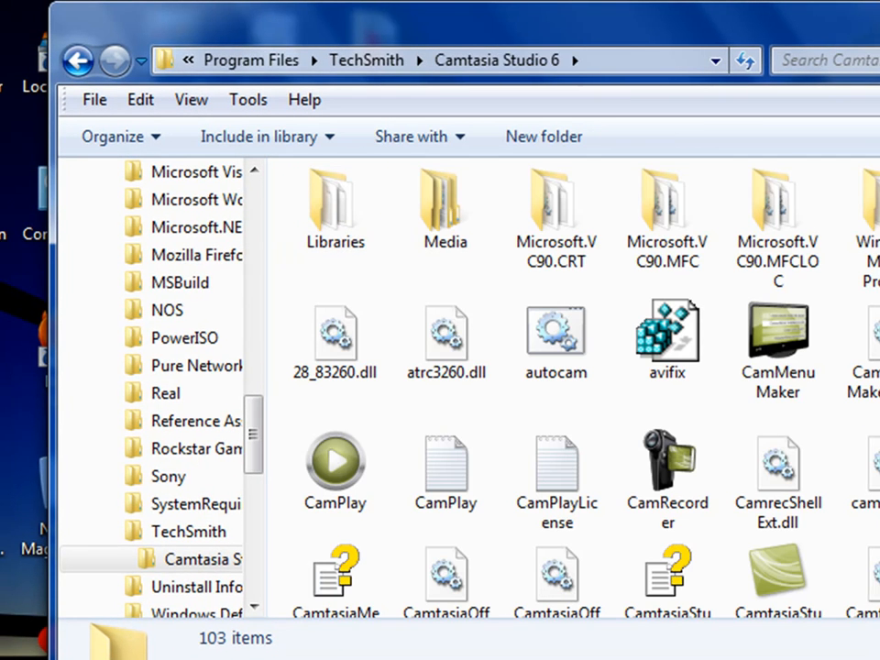
pyautogui.click(77, 58)
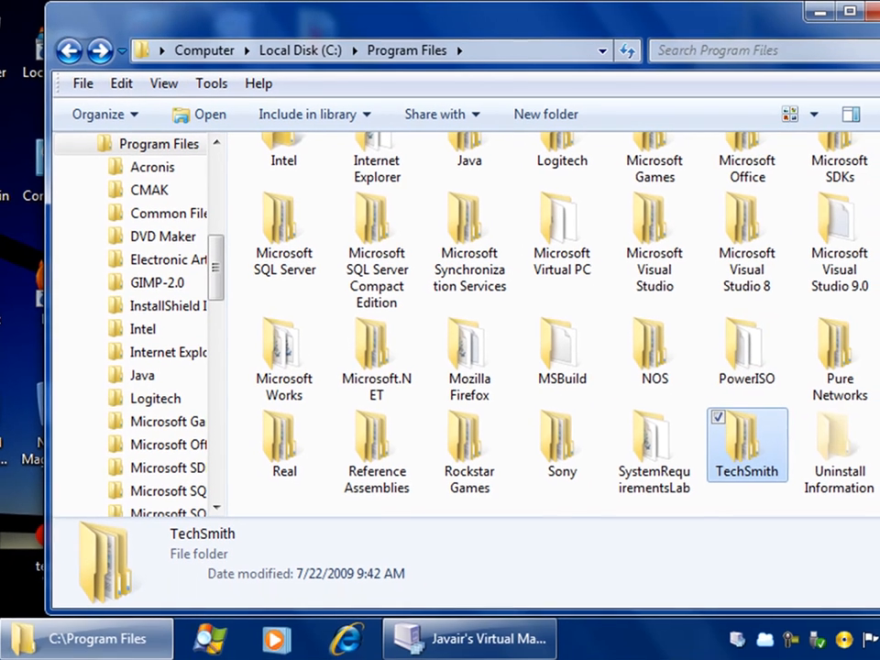
pyautogui.moveTo(748, 445)
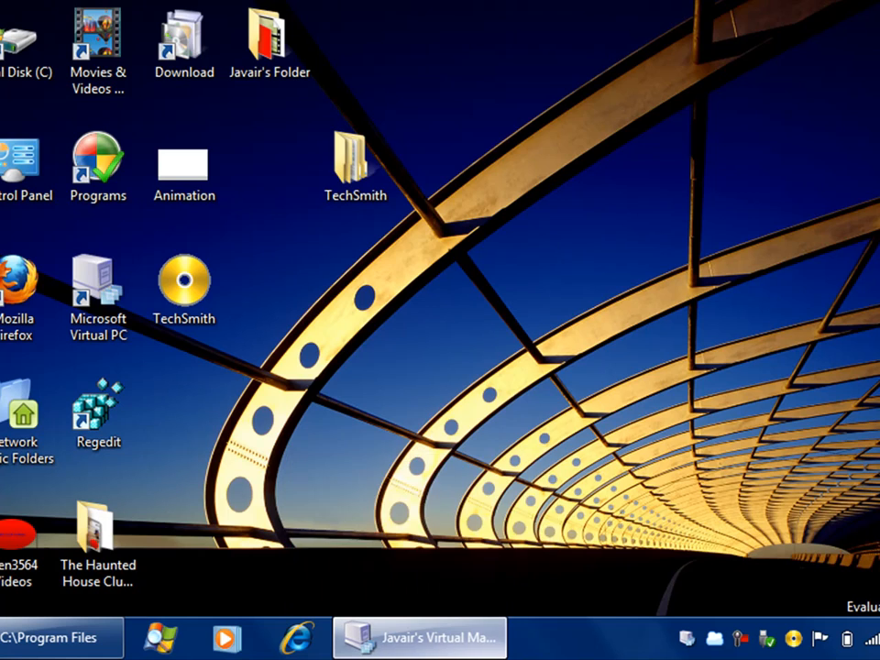
# - Capture TechSmith.iso as the guest's CD drive and view drive D: with the TechSmith folder
pyautogui.click(418, 638)
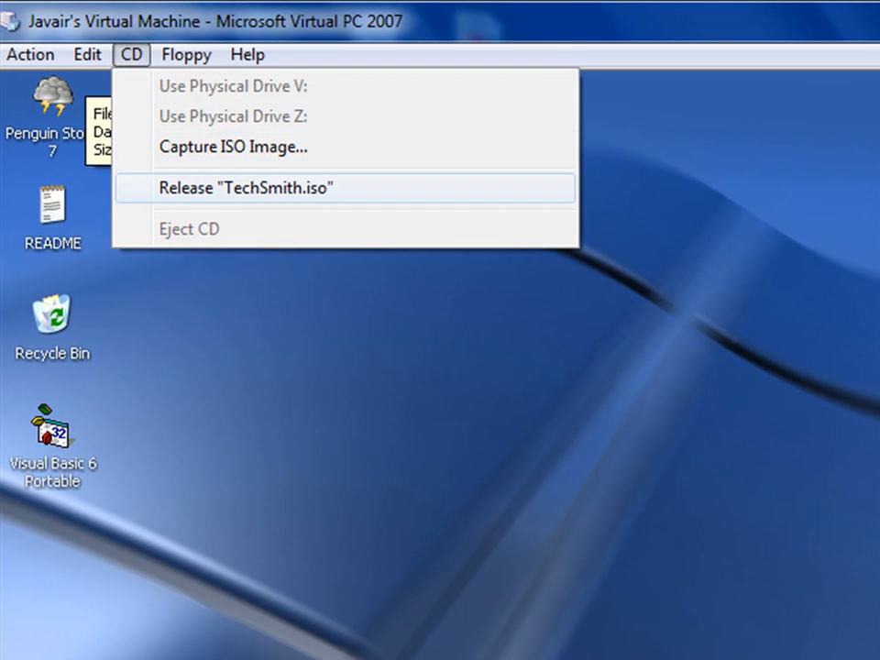
pyautogui.click(246, 187)
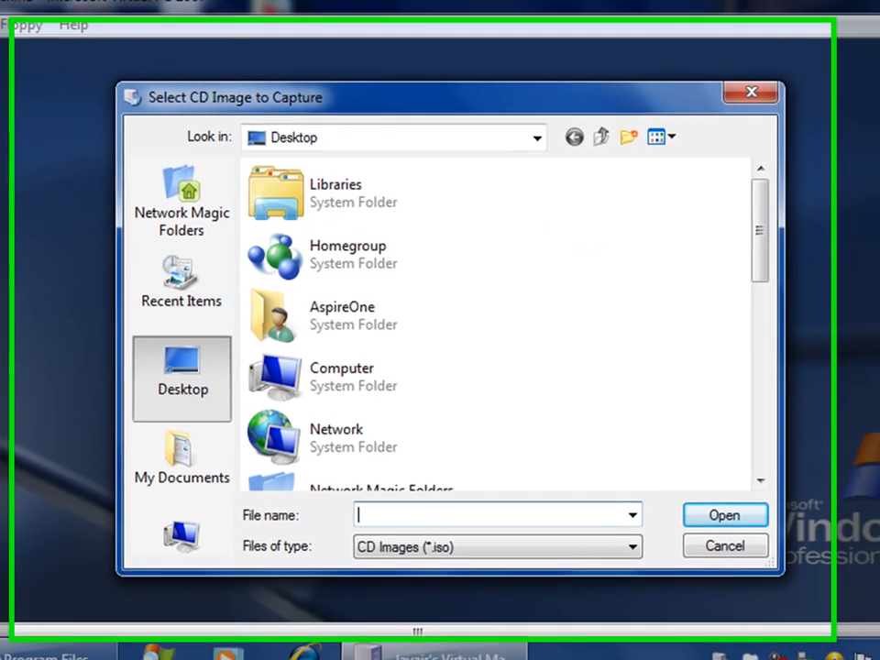
pyautogui.scroll(-3)
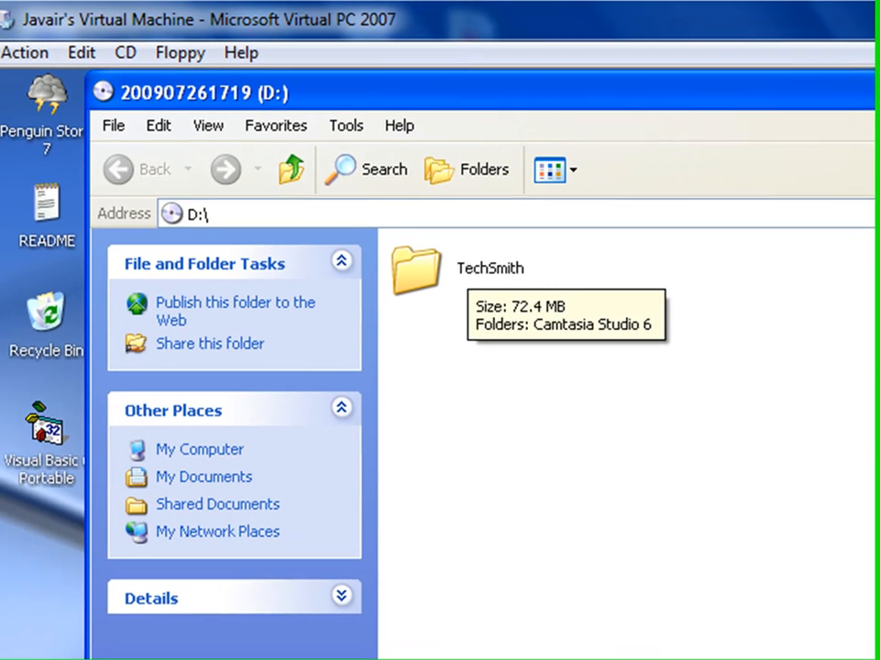
# - Copy the TechSmith folder from the guest's D: drive via its context menu
pyautogui.rightClick(418, 275)
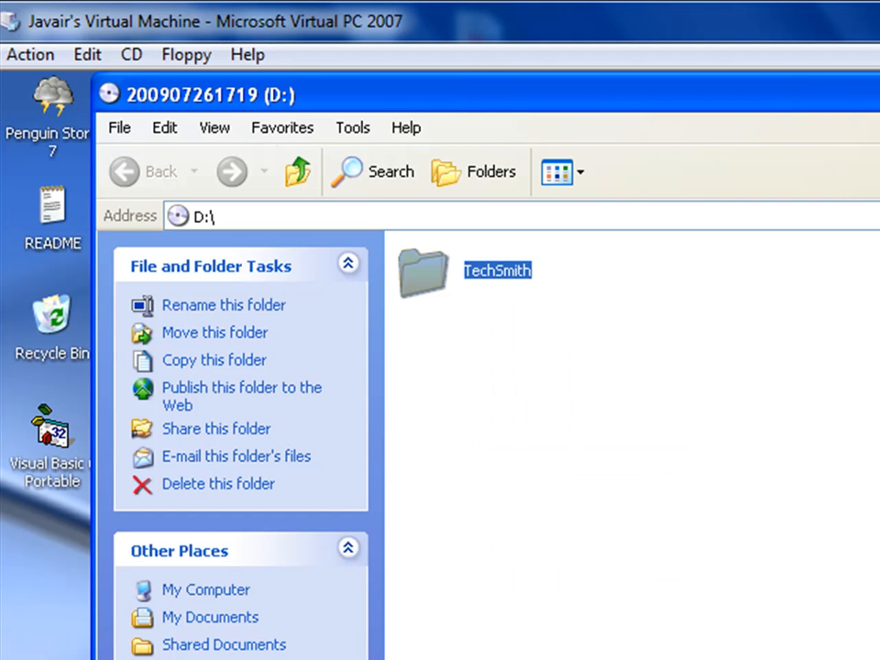
pyautogui.click(202, 216)
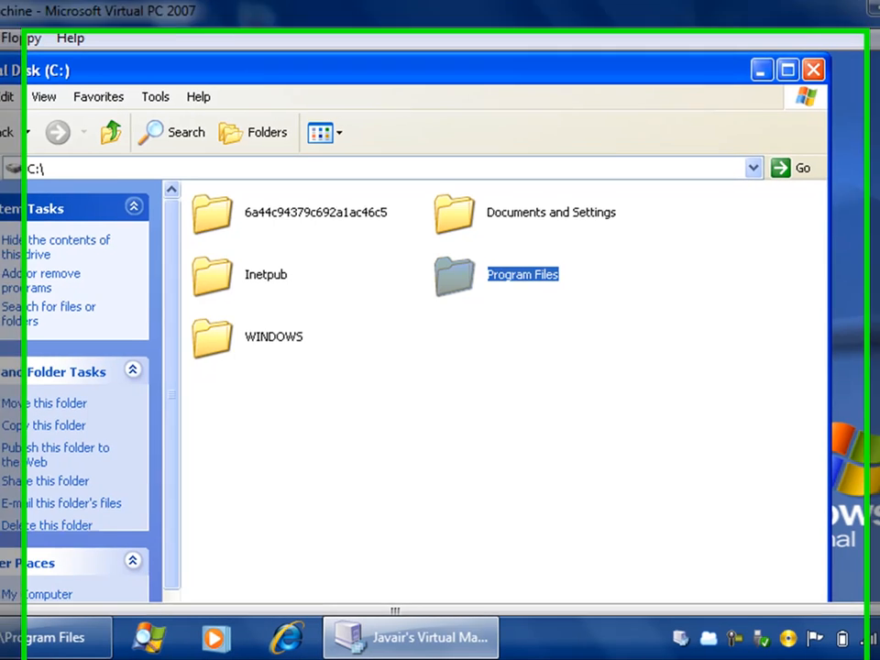
# - Paste the TechSmith folder into the guest's C:\Program Files folder
pyautogui.doubleClick(523, 276)
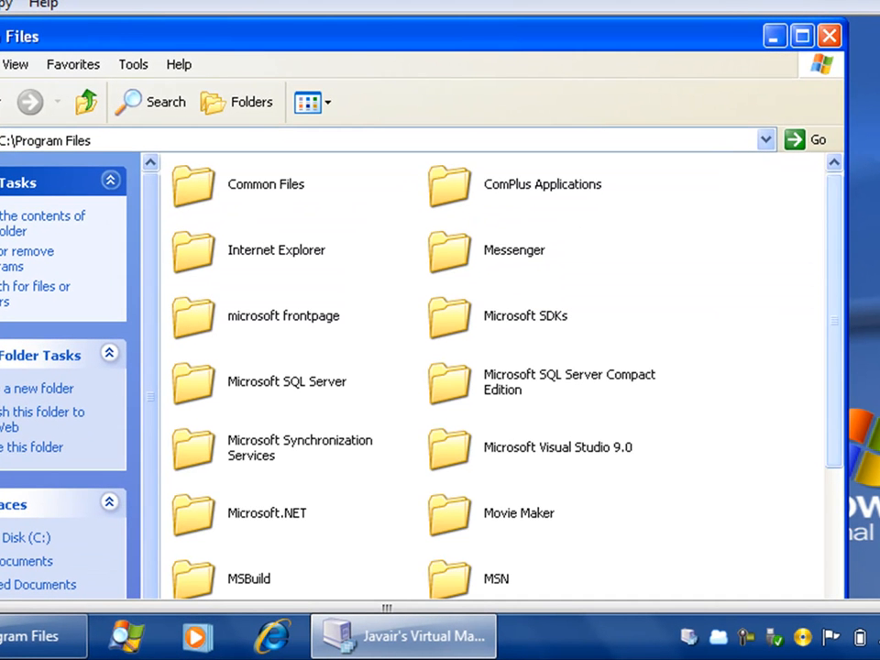
pyautogui.scroll(-3)
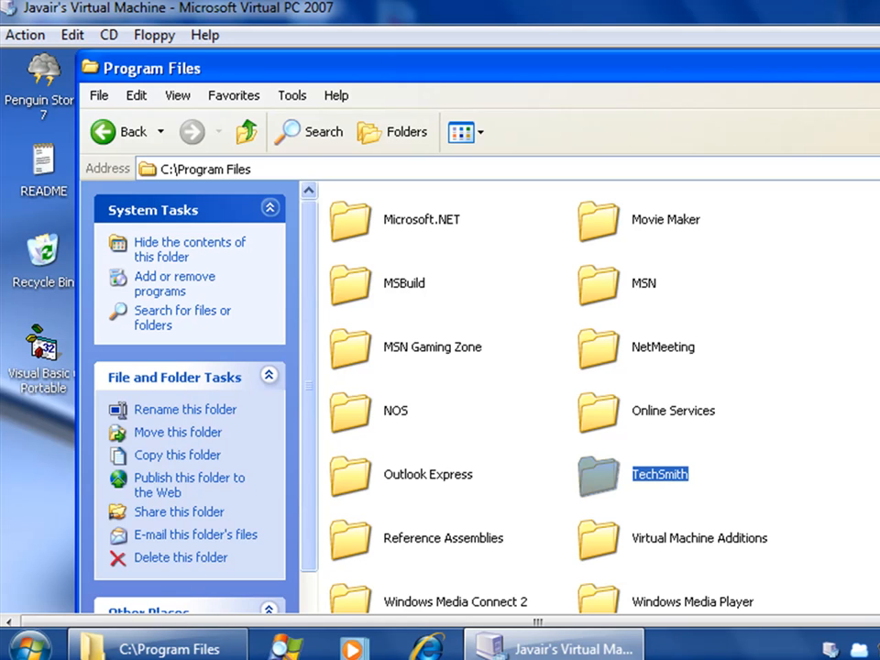
# - Browse the copied TechSmith\Camtasia Studio 6 folder and scroll through its program files
pyautogui.doubleClick(598, 475)
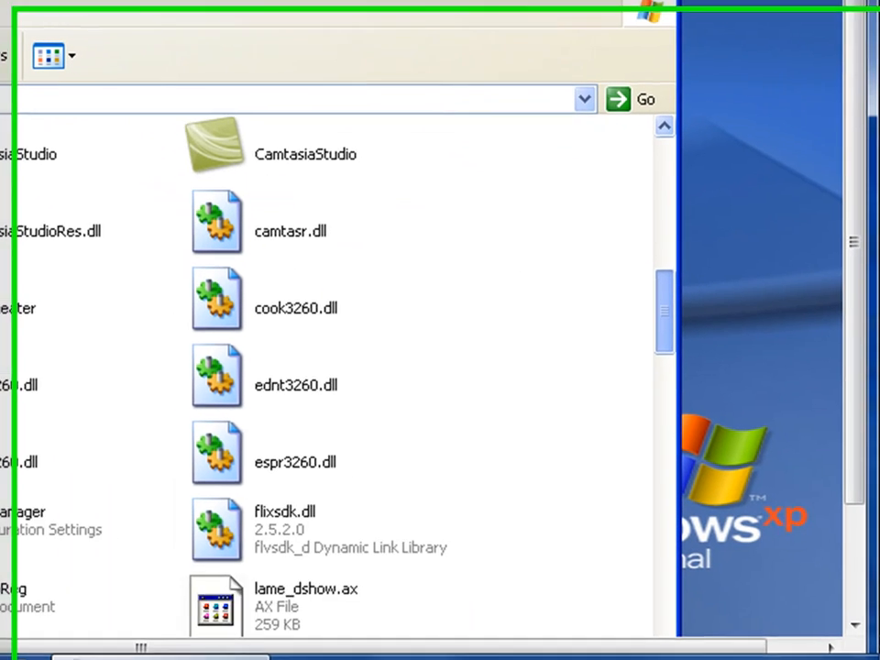
pyautogui.scroll(-3)
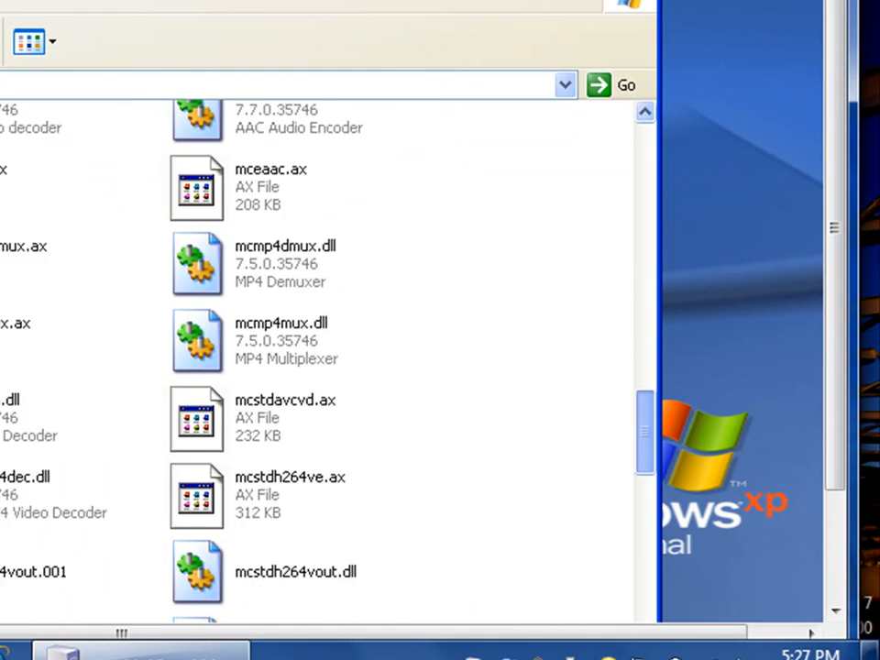
pyautogui.scroll(-3)
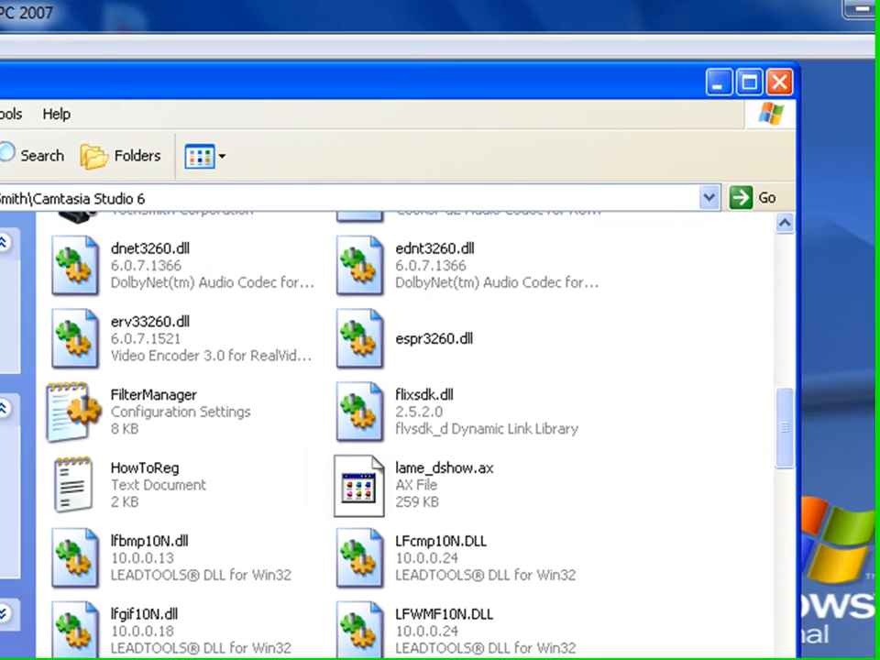
pyautogui.scroll(3)
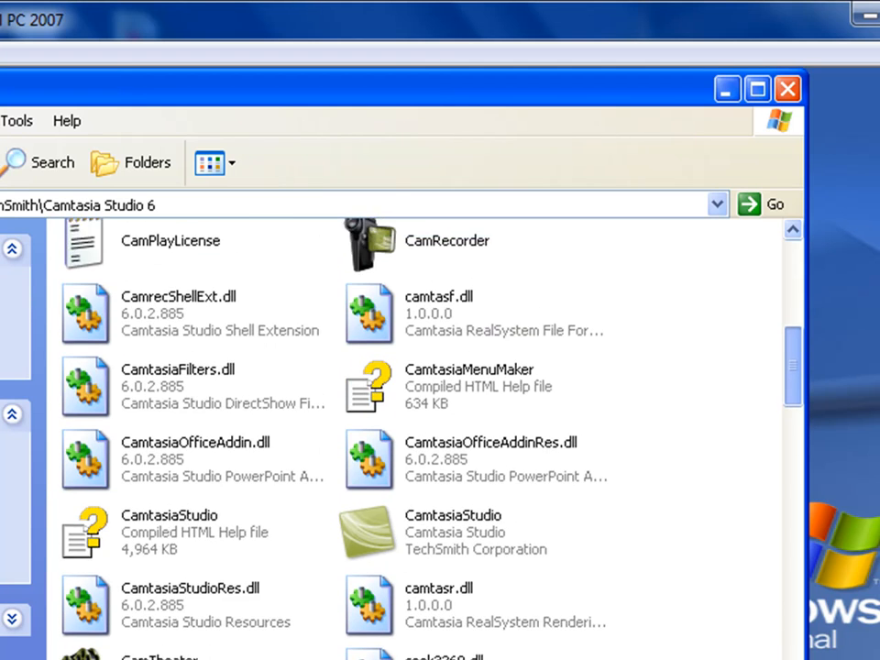